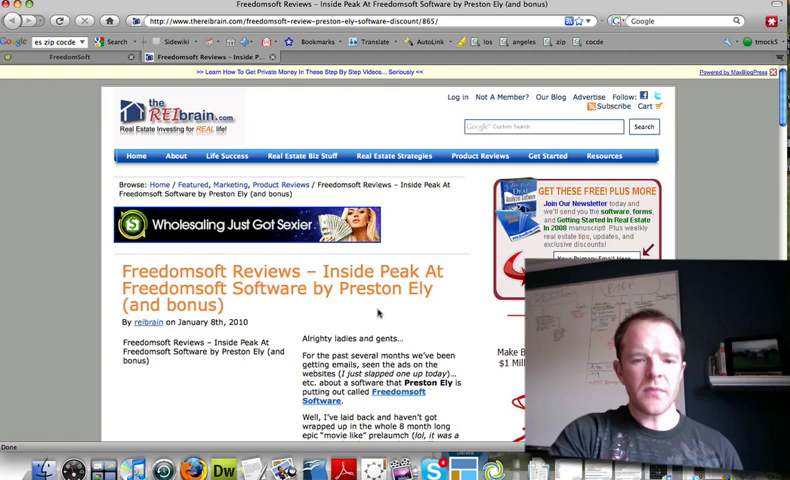
Step: Scroll through the dashboard's What's New, Whiteboard and Today's Schedule sections
scroll(down, 3)
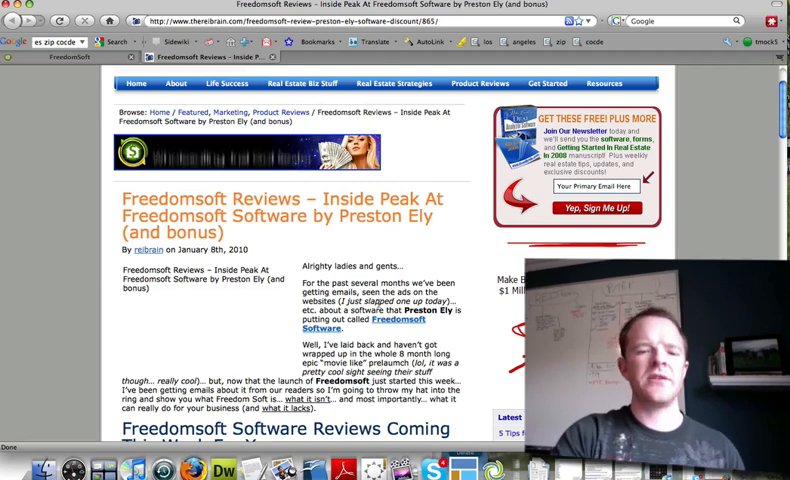
scroll(down, 3)
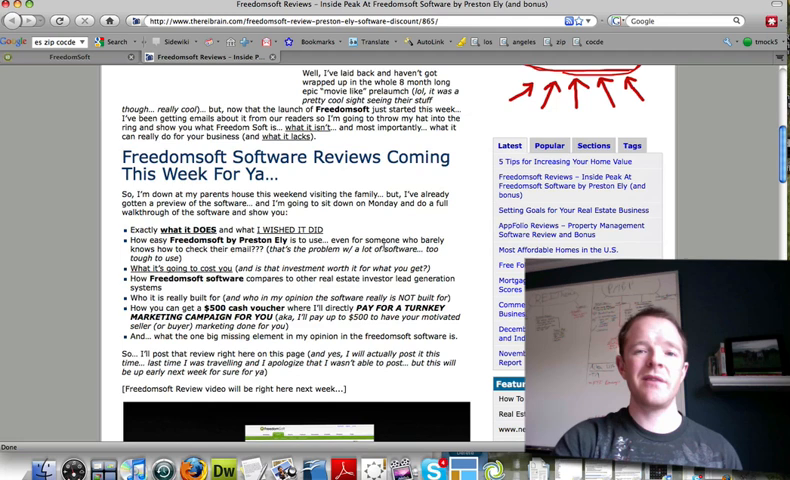
scroll(down, 3)
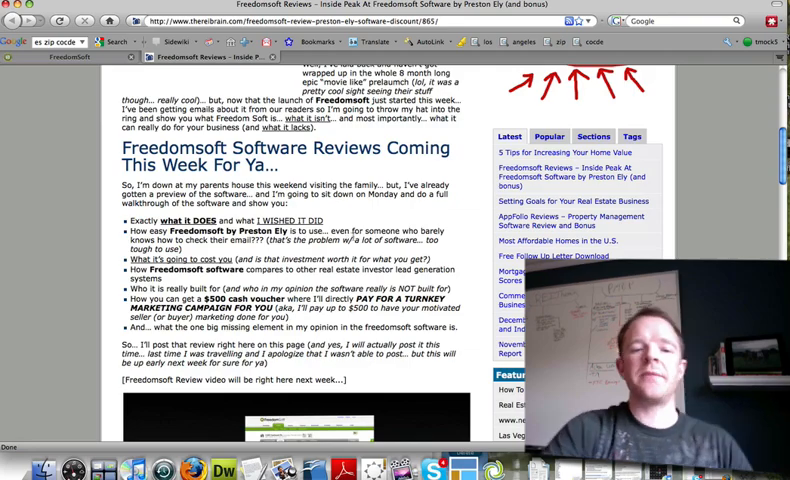
scroll(down, 3)
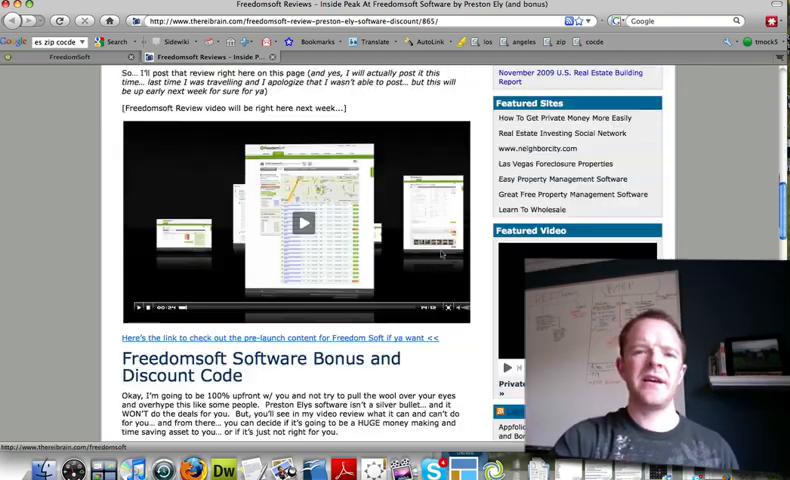
scroll(up, 3)
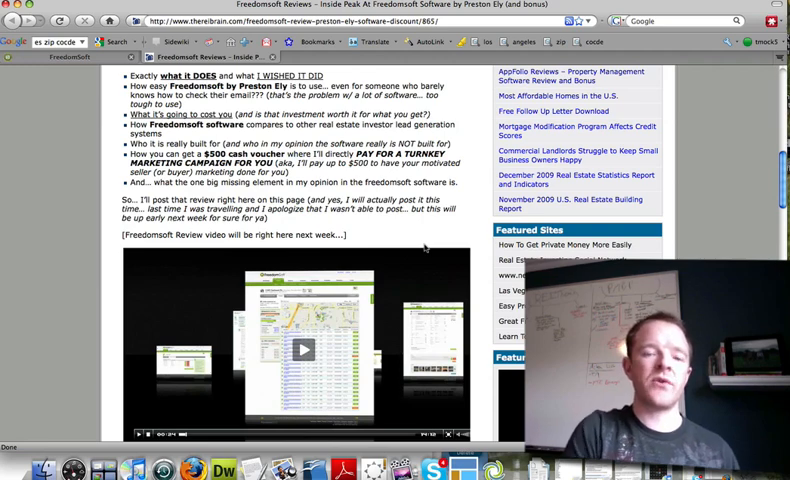
scroll(up, 3)
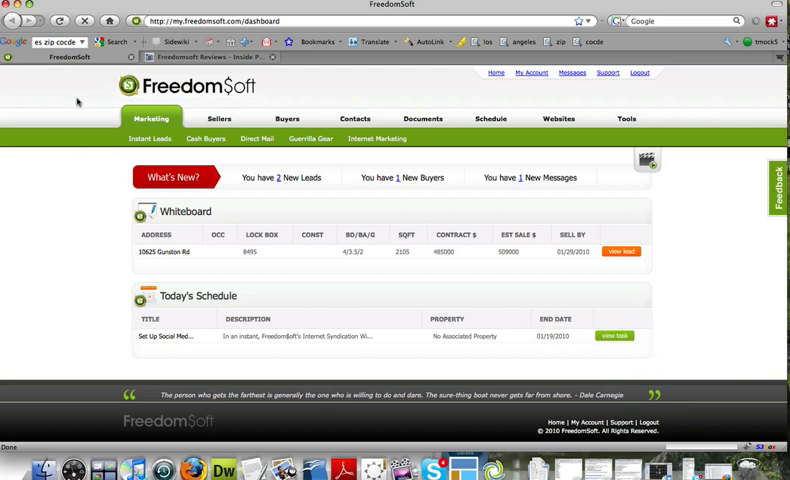
Step: Show the Marketing menu options, then the Buyers options, then Marketing again
click(151, 118)
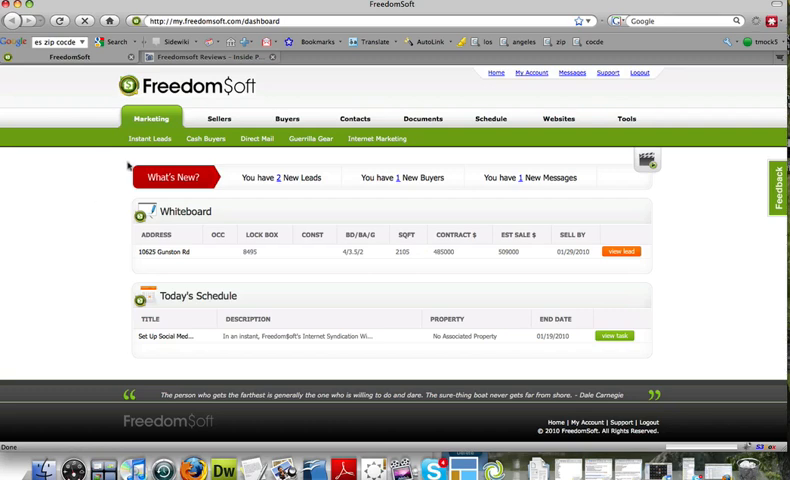
mouse_move(97, 263)
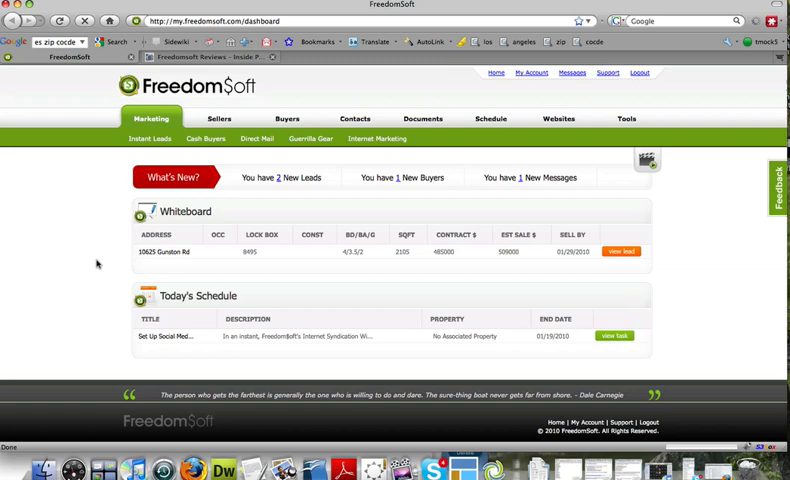
click(287, 118)
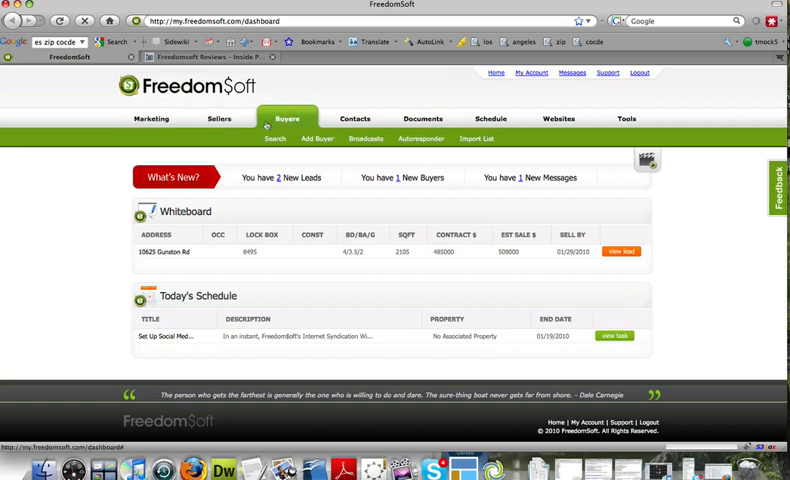
click(151, 118)
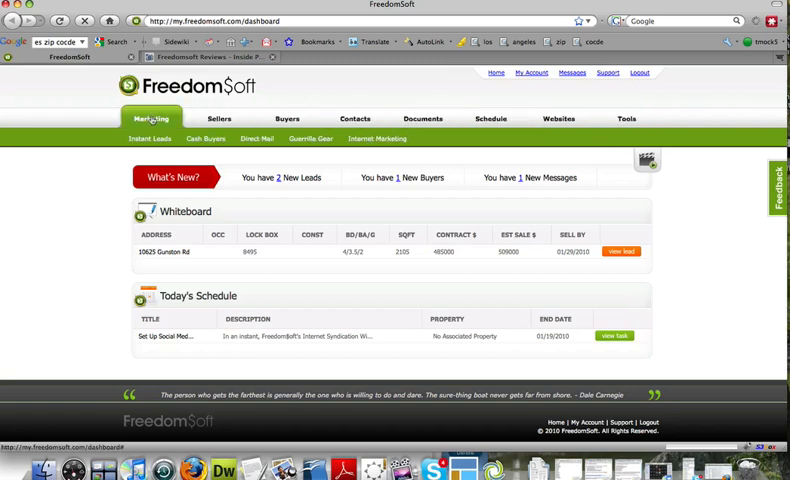
mouse_move(84, 186)
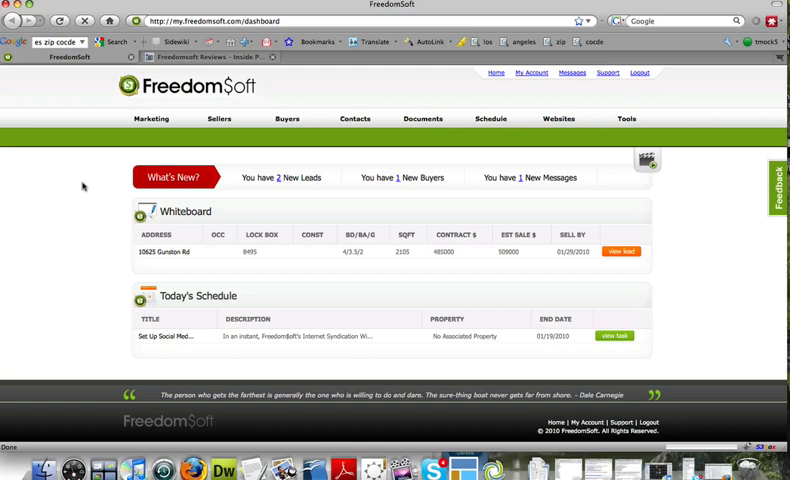
mouse_move(105, 191)
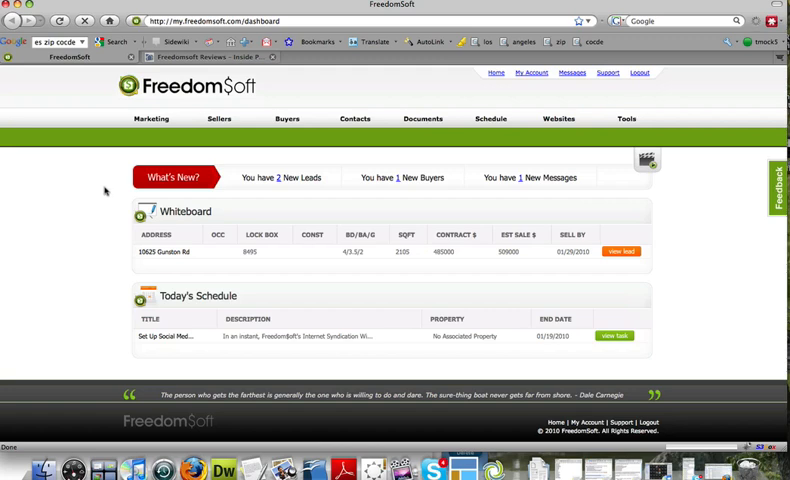
mouse_move(83, 197)
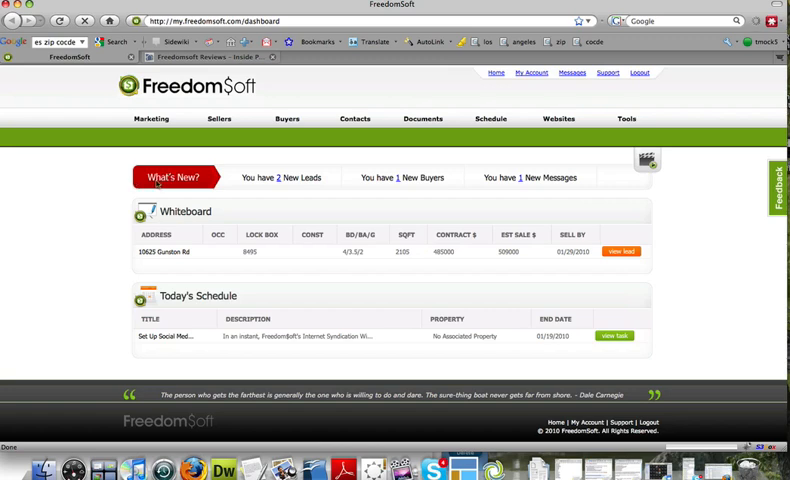
mouse_move(284, 190)
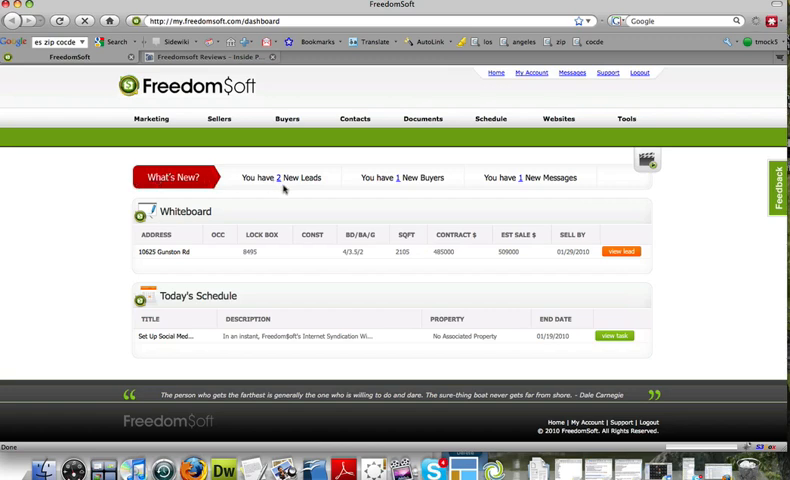
mouse_move(408, 205)
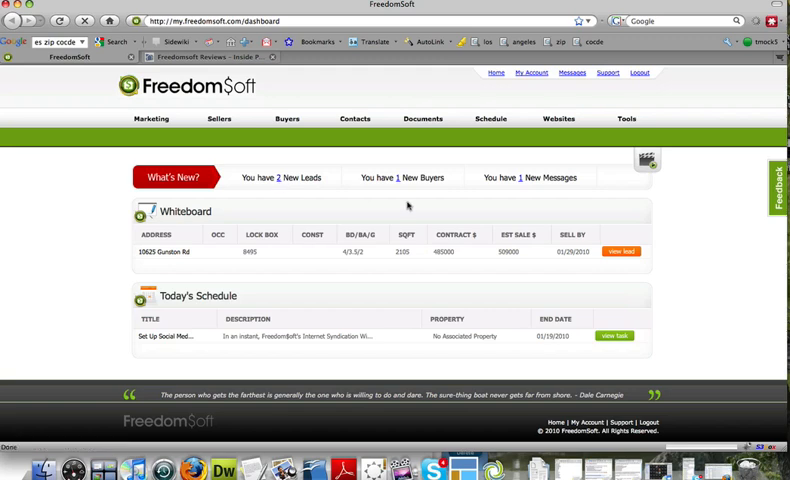
mouse_move(452, 196)
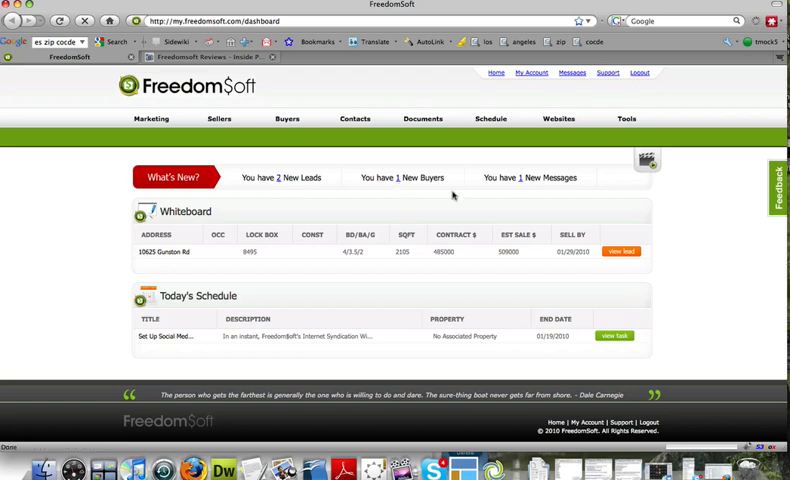
mouse_move(699, 239)
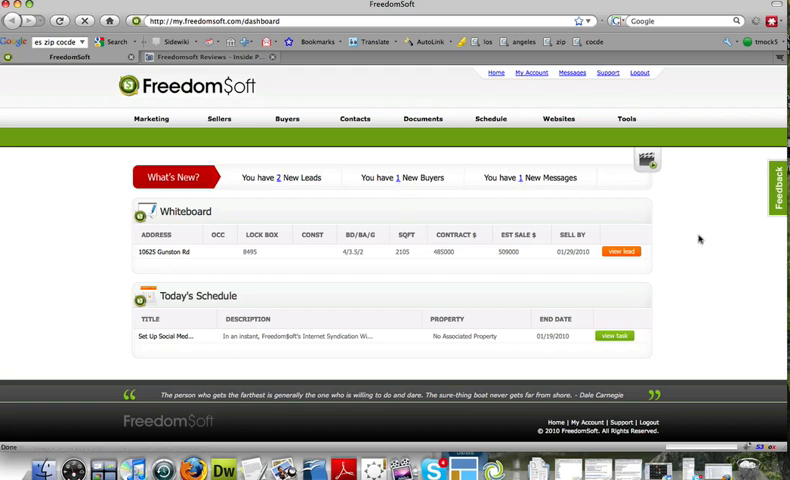
mouse_move(290, 190)
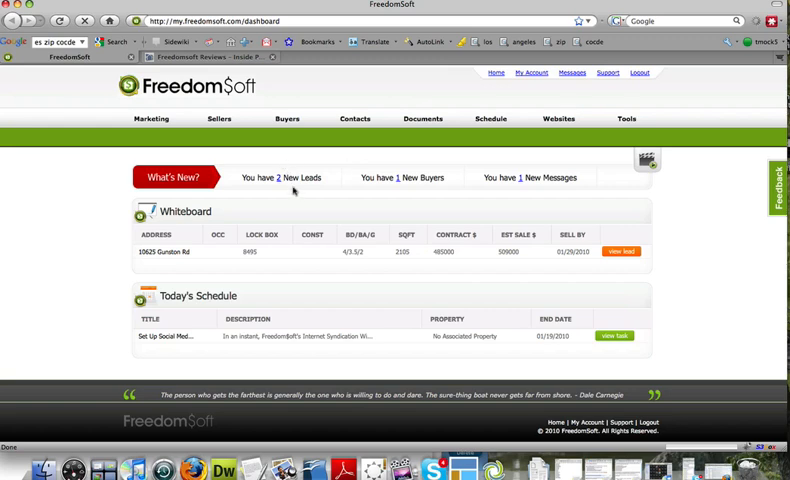
Step: Open Seller Leads - Inbox via '2 New Leads' and scroll through the 17 leads
click(285, 177)
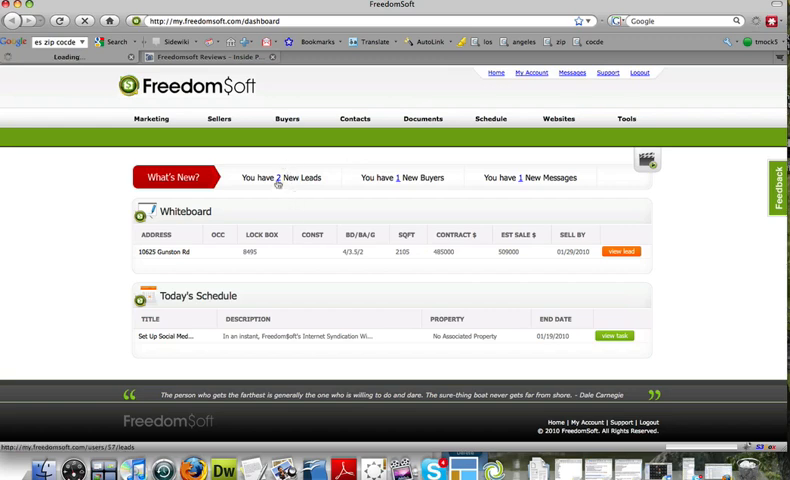
click(281, 177)
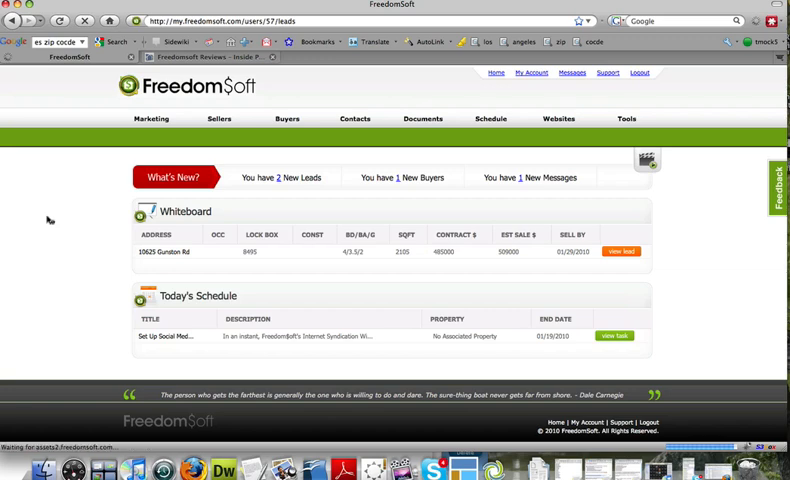
mouse_move(72, 234)
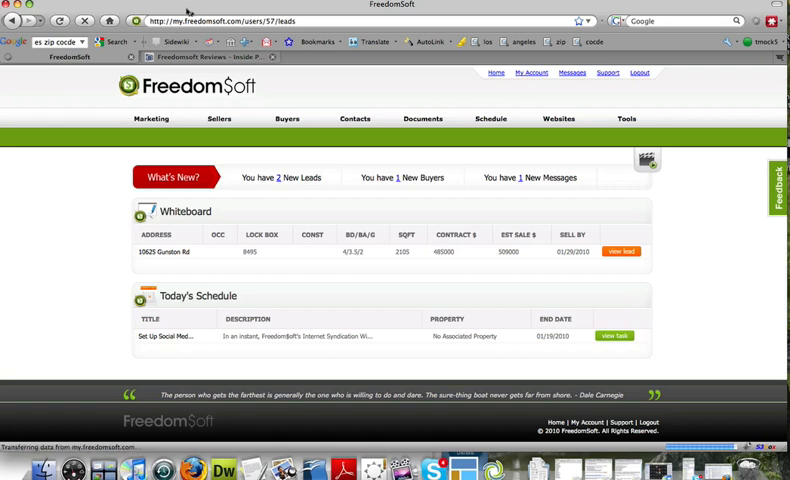
click(216, 118)
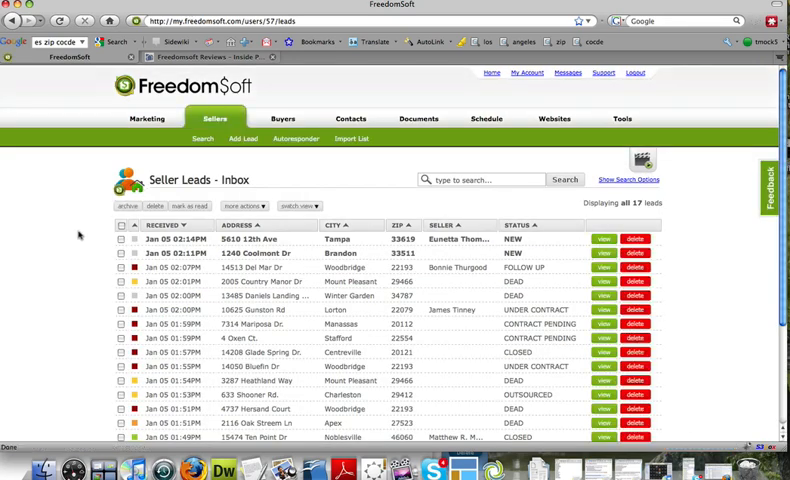
scroll(down, 3)
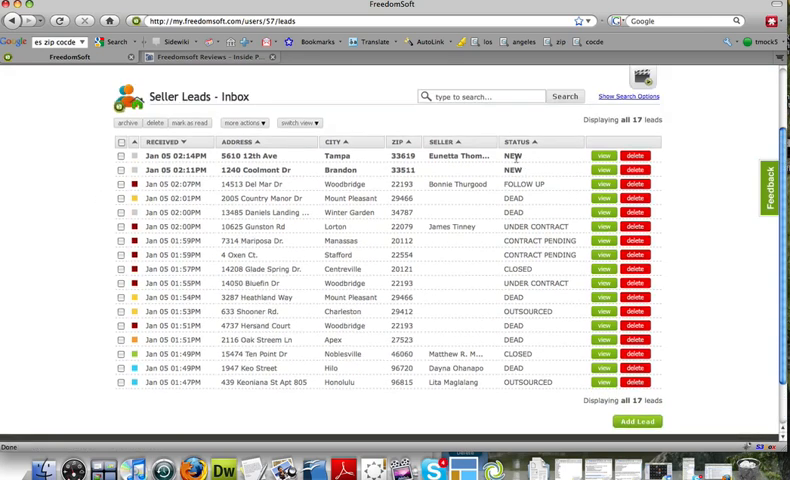
scroll(down, 3)
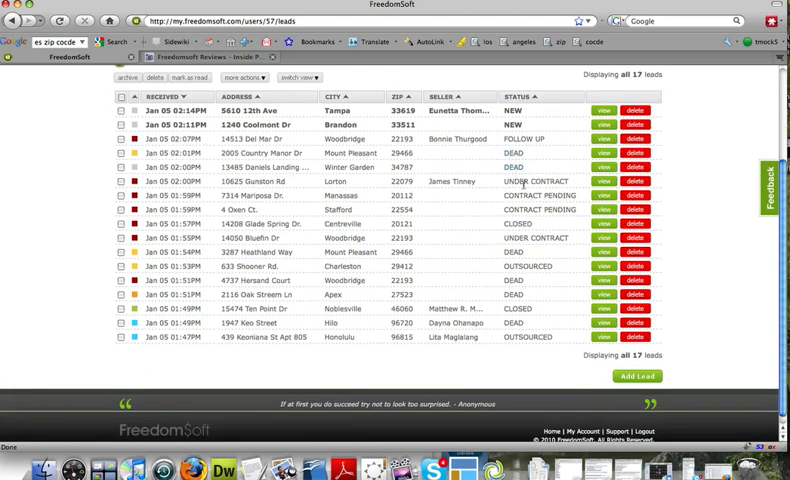
mouse_move(520, 225)
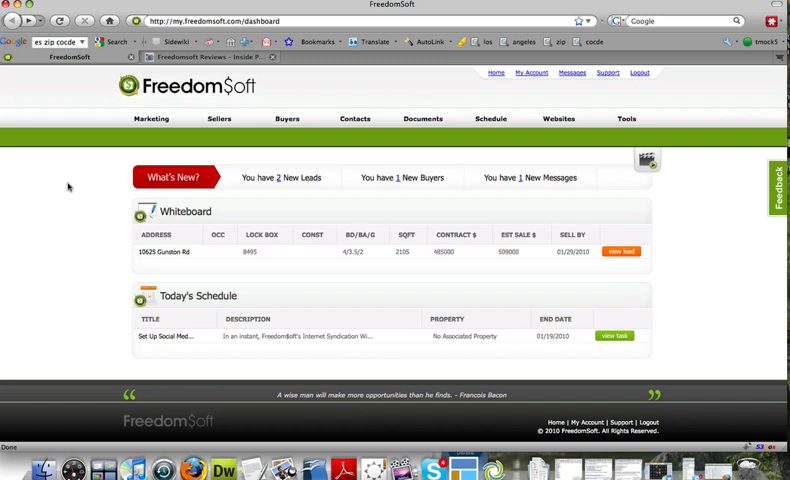
mouse_move(198, 204)
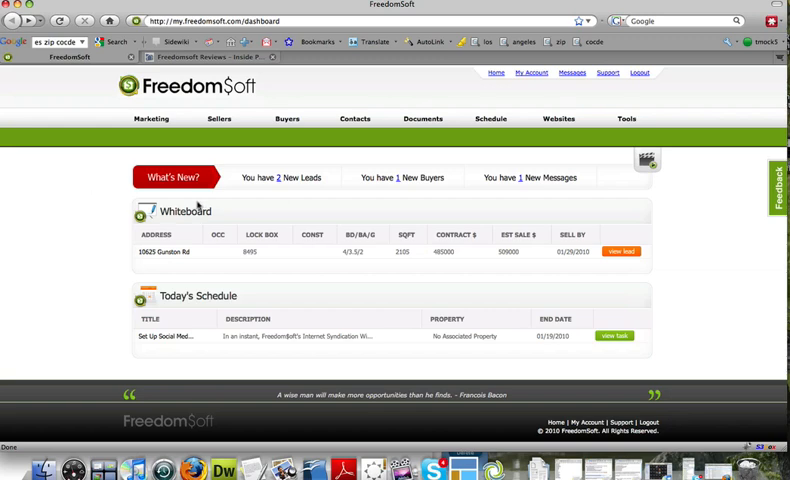
mouse_move(84, 263)
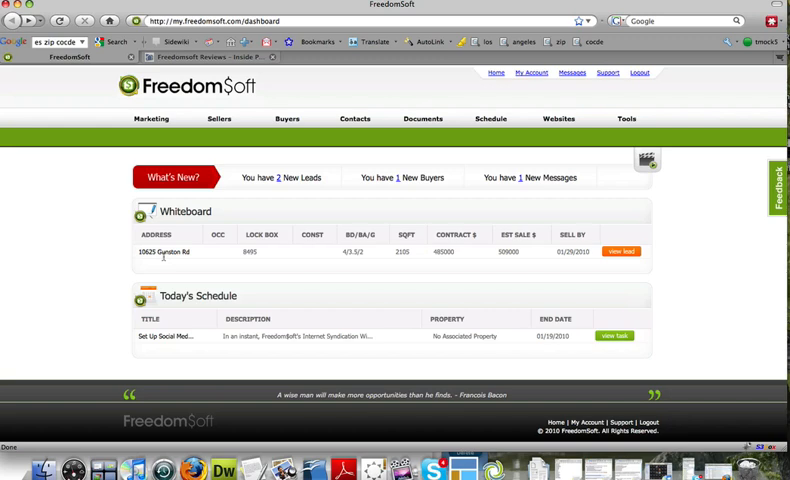
mouse_move(251, 259)
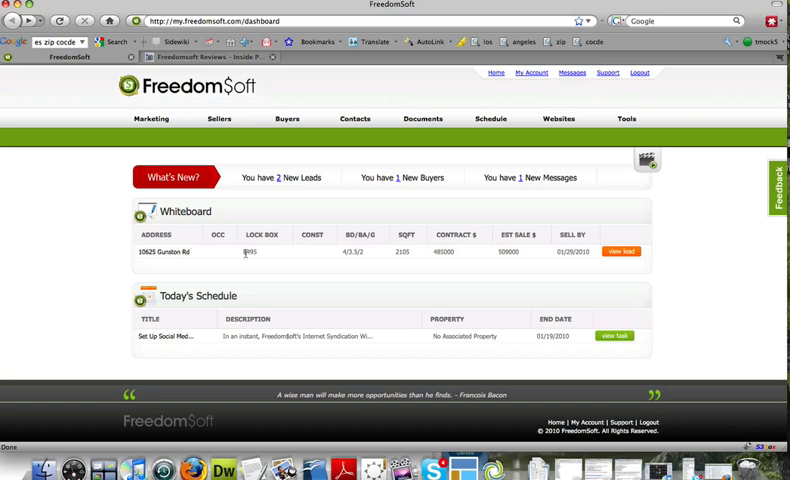
mouse_move(351, 262)
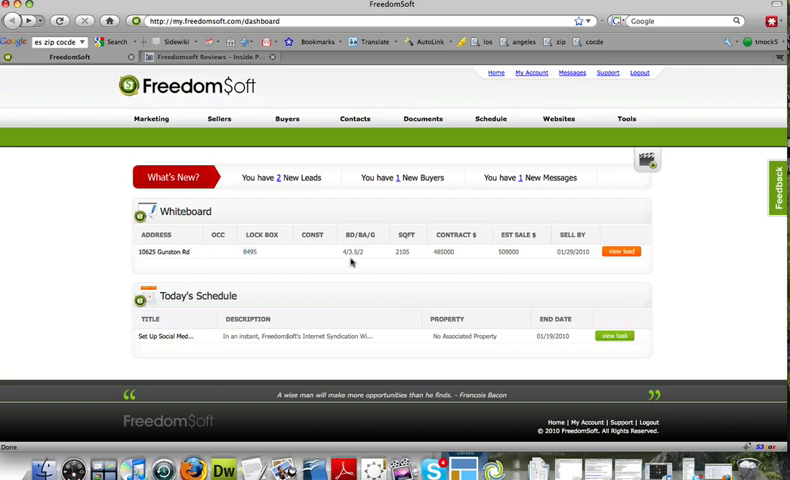
click(622, 251)
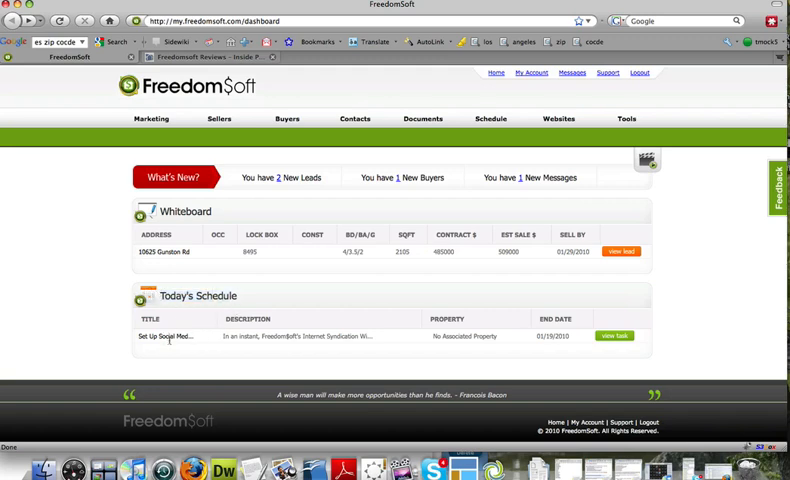
mouse_move(237, 352)
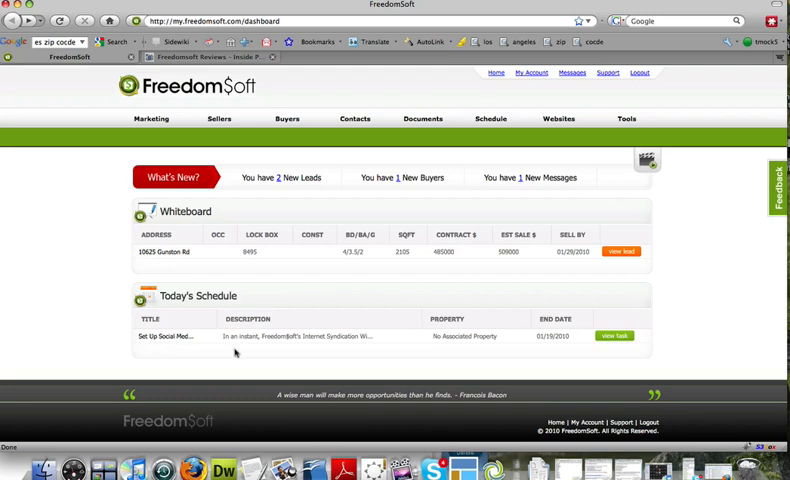
mouse_move(518, 386)
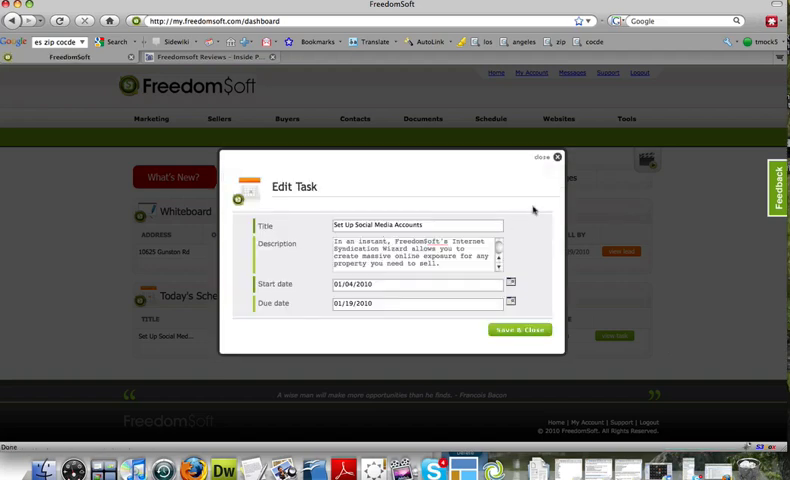
click(519, 330)
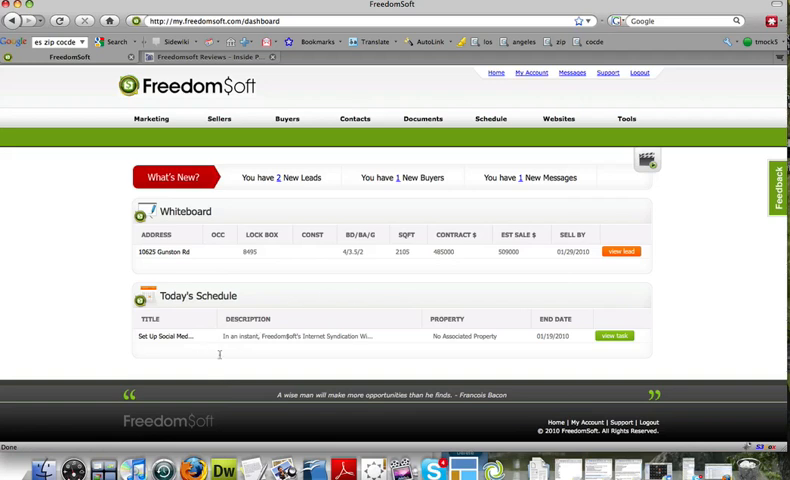
mouse_move(234, 344)
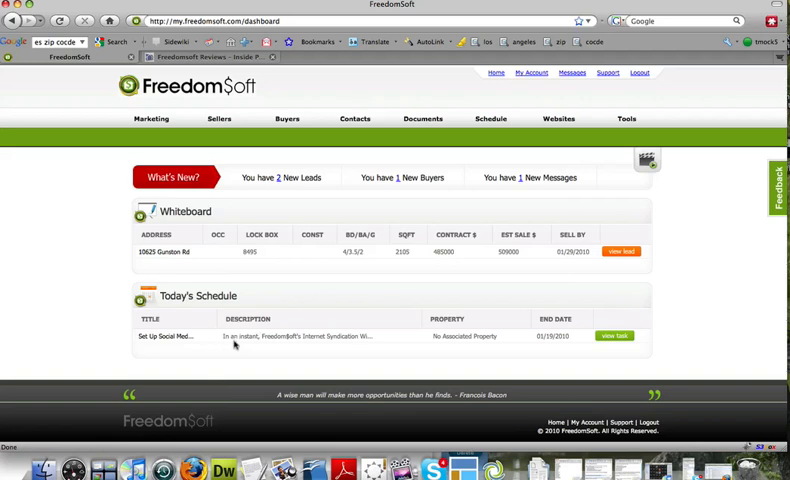
mouse_move(154, 157)
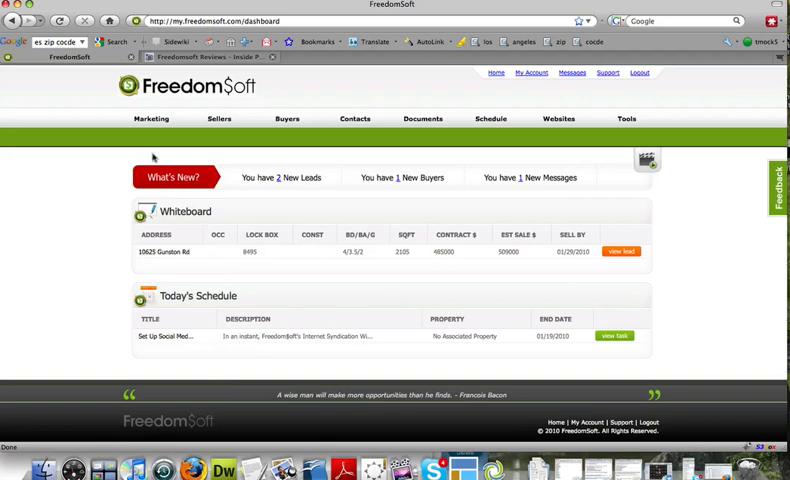
Step: Open the Instant Leads search page from the Marketing menu
click(151, 118)
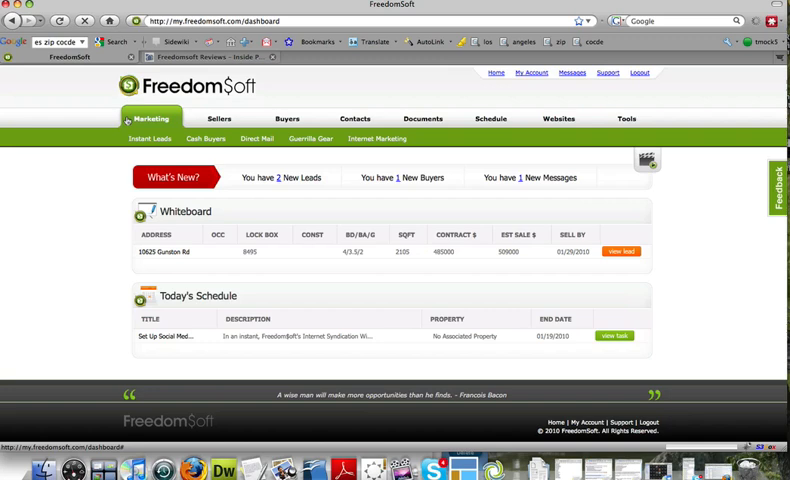
click(148, 138)
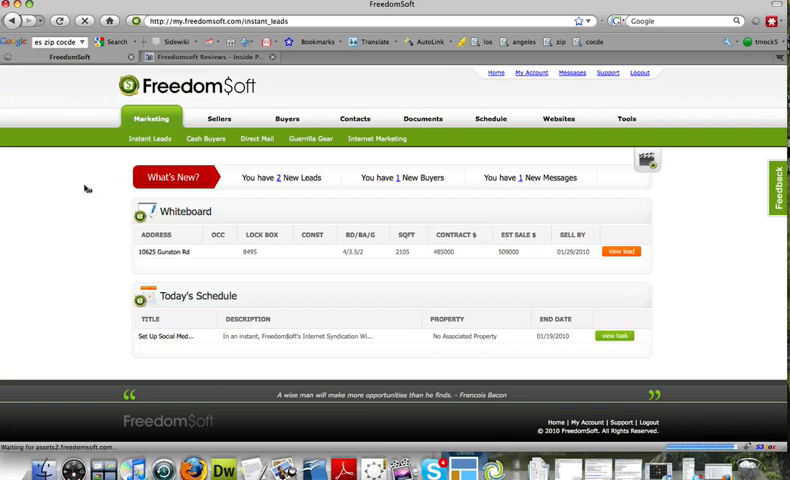
click(149, 138)
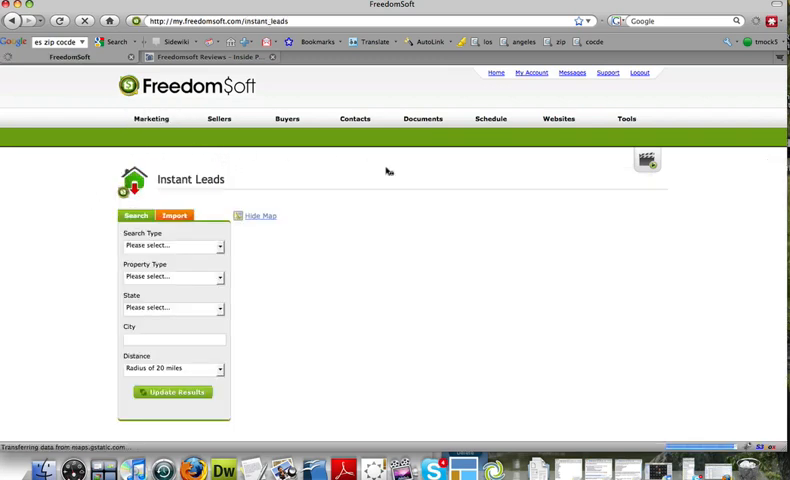
click(151, 118)
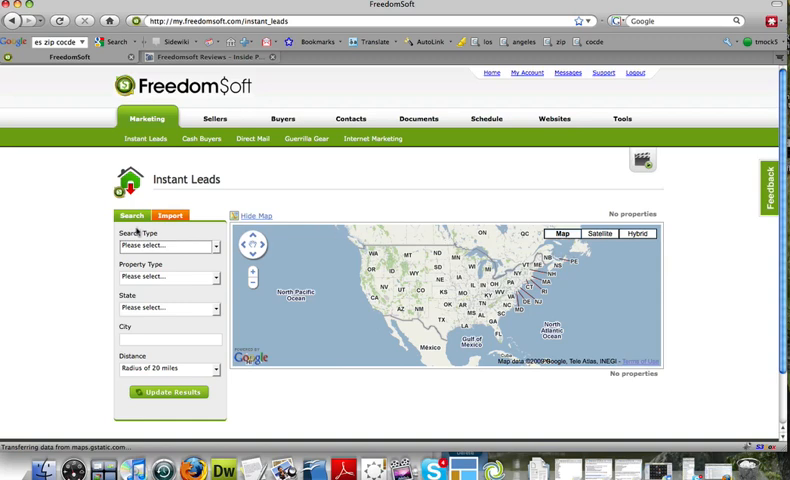
mouse_move(61, 214)
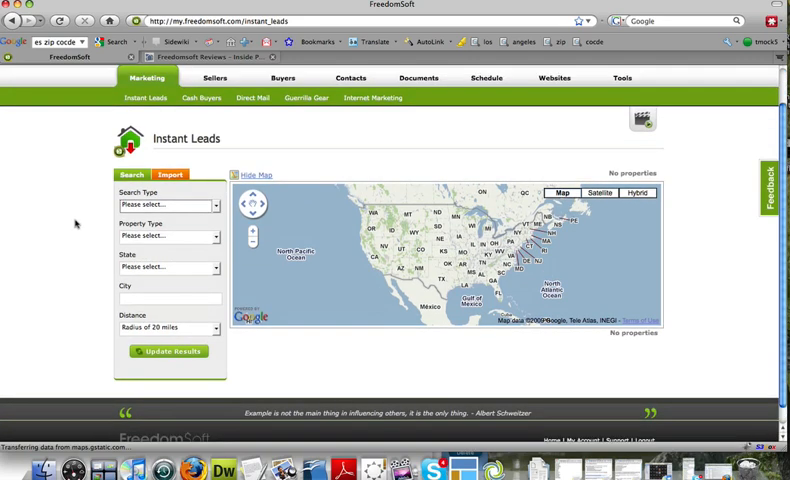
Step: Search for REO single-family properties in California
click(168, 205)
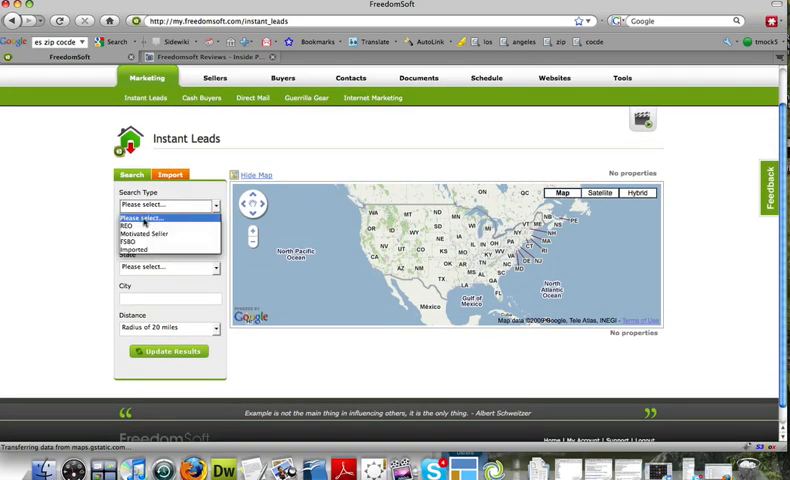
mouse_move(130, 225)
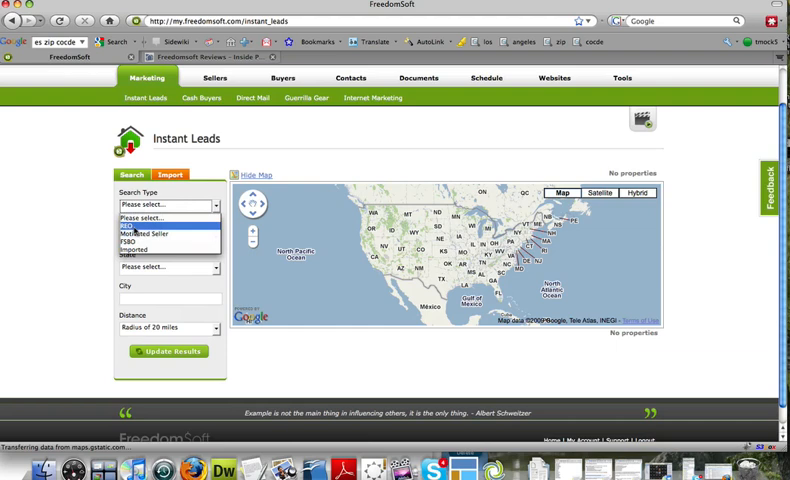
mouse_move(145, 248)
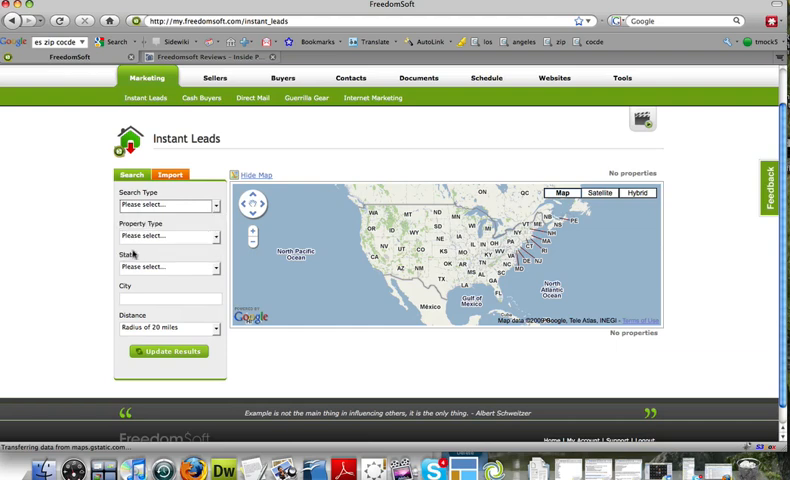
mouse_move(72, 246)
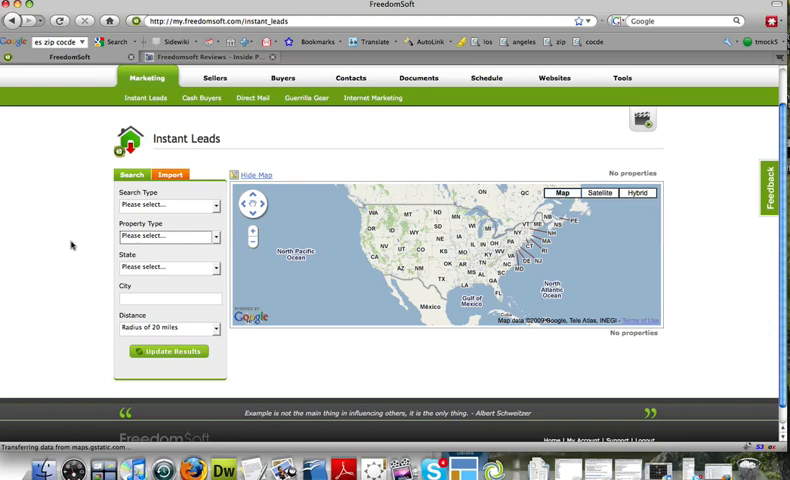
mouse_move(145, 212)
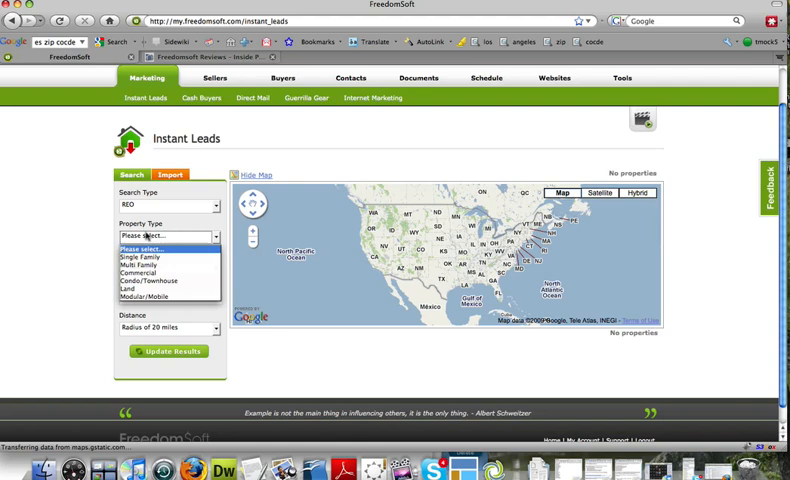
click(140, 247)
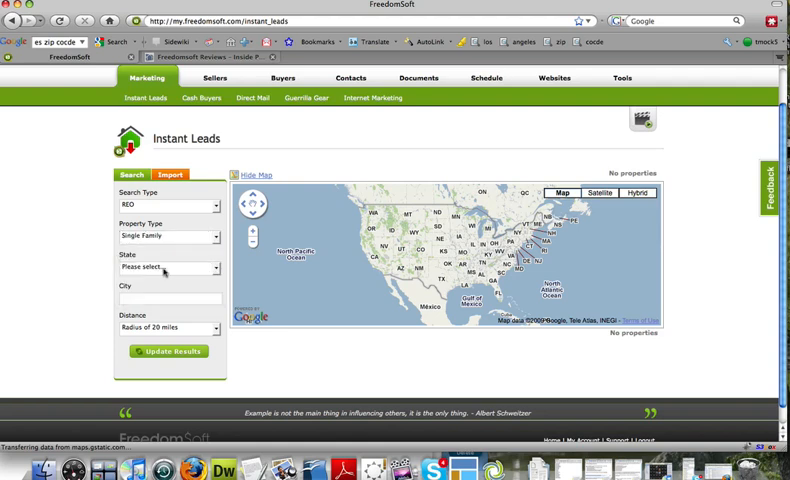
click(169, 267)
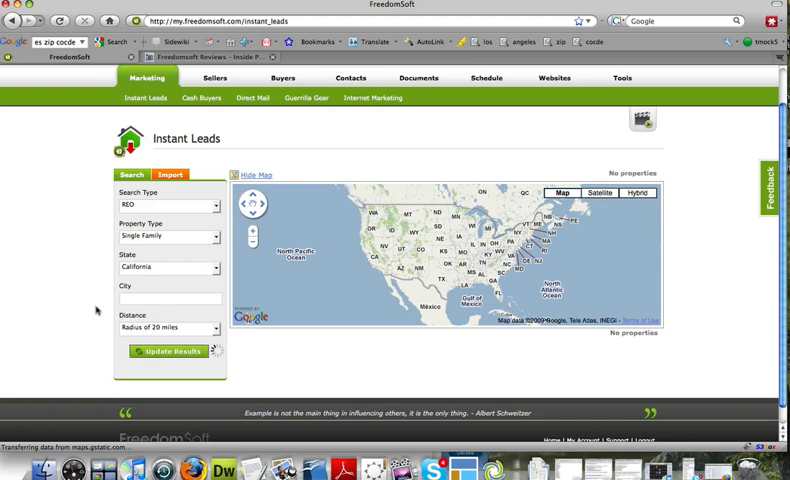
click(170, 351)
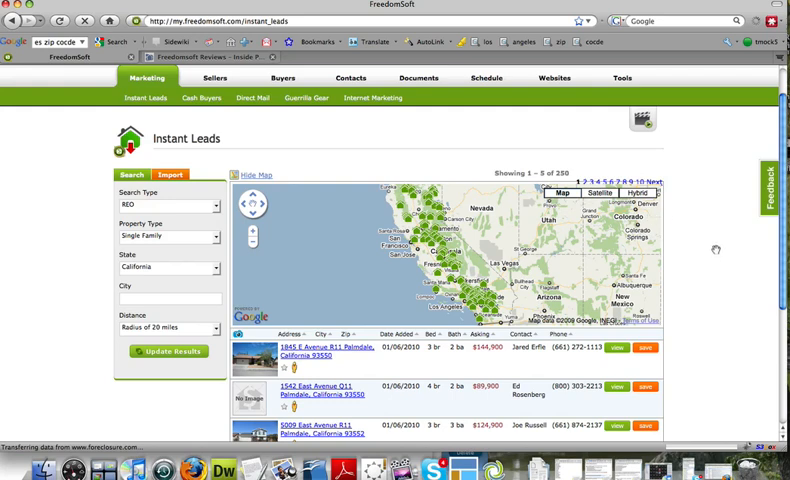
Step: Scroll the California REO results to reach the 1845 E Avenue R11 Palmdale listing
scroll(down, 3)
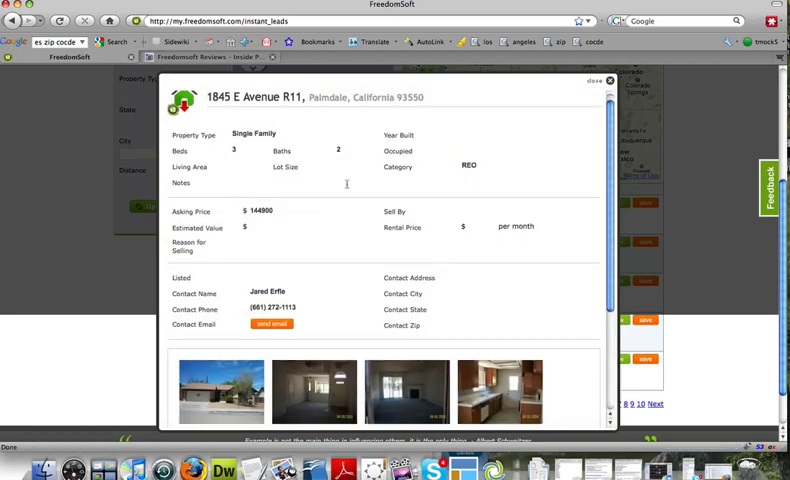
Step: Scroll the Palmdale listing's photos and contact info, then close the details popup
scroll(down, 3)
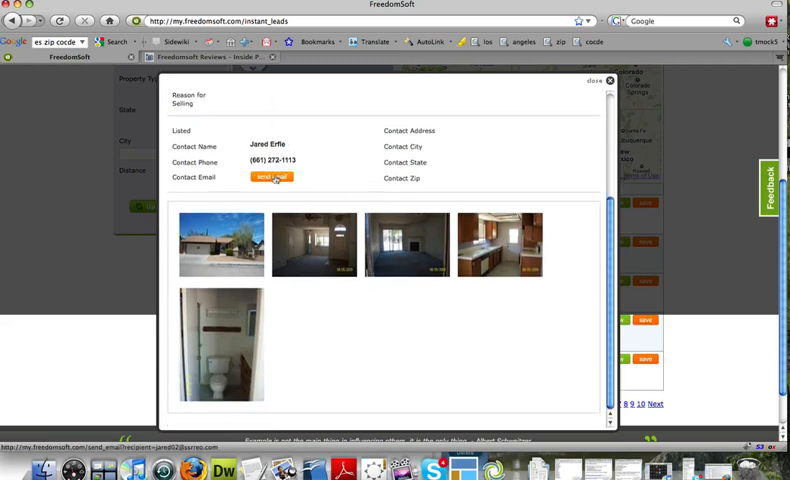
scroll(up, 3)
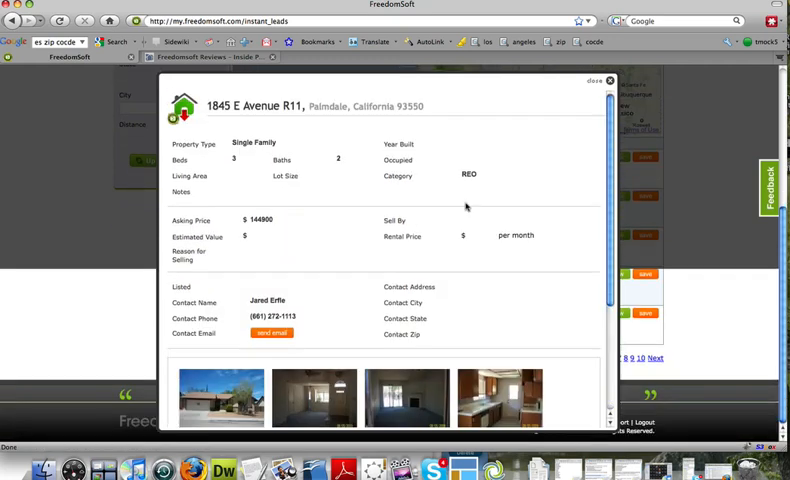
click(608, 81)
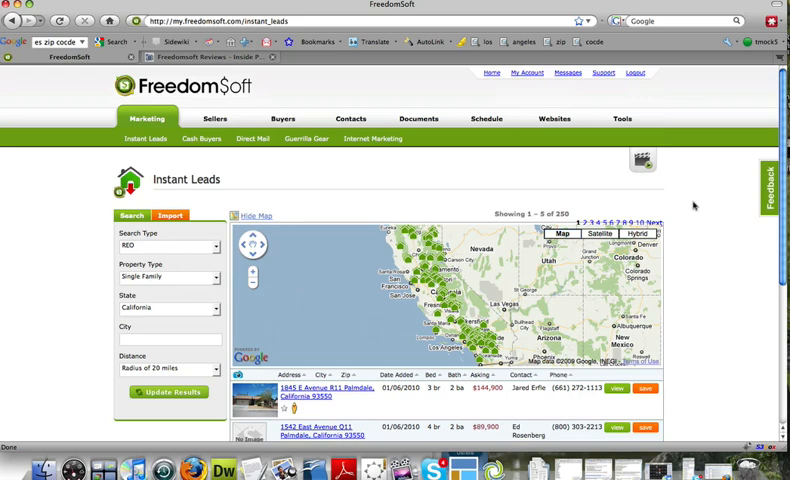
mouse_move(263, 150)
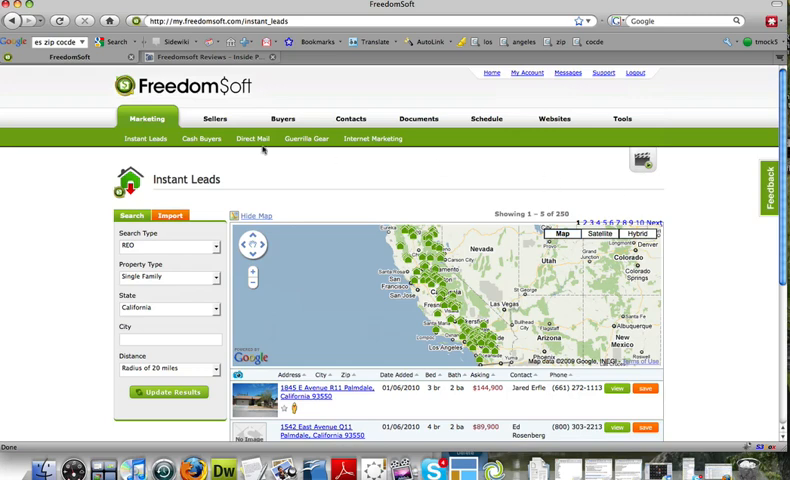
scroll(down, 3)
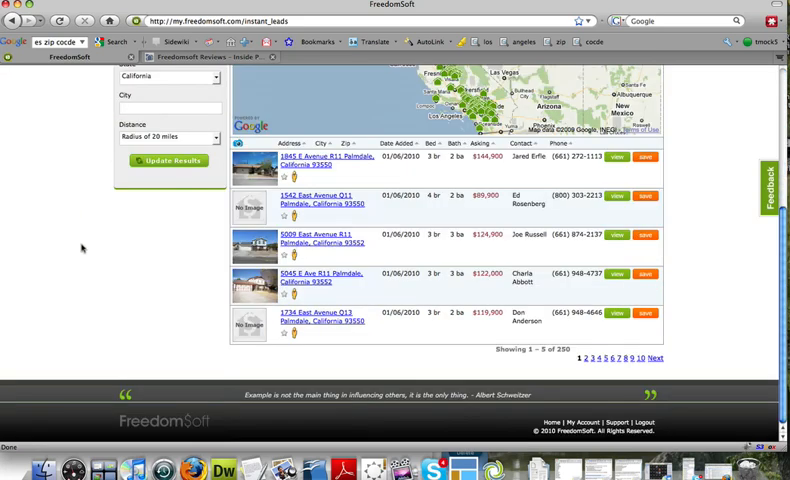
mouse_move(730, 275)
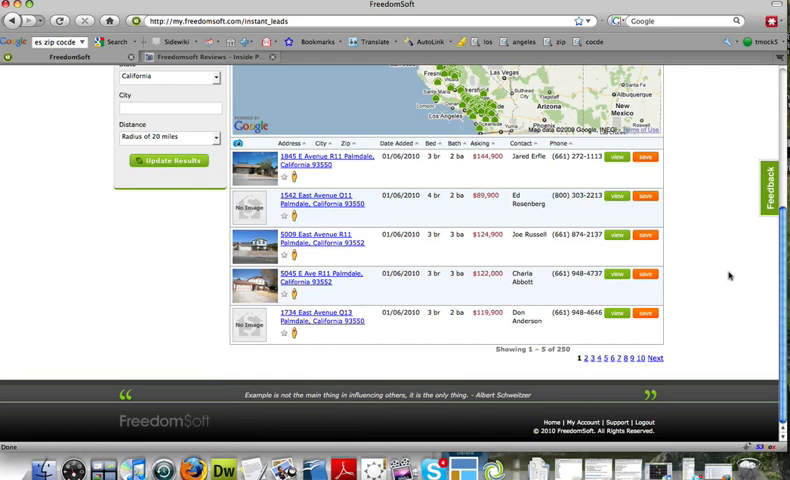
scroll(up, 3)
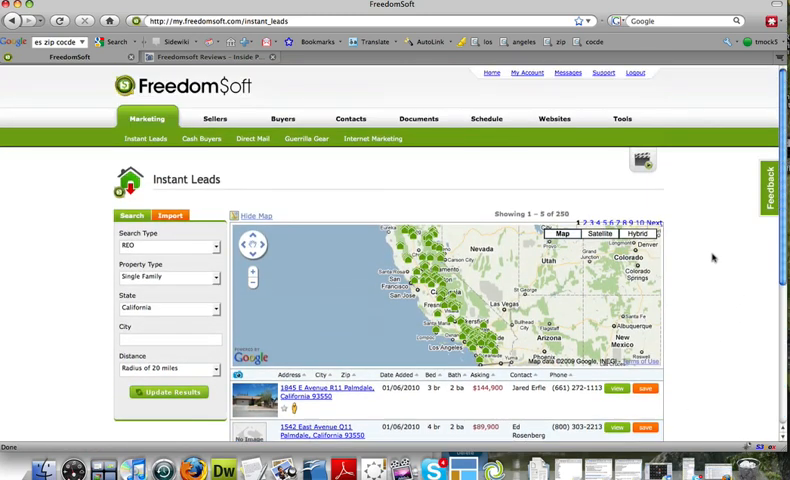
mouse_move(208, 167)
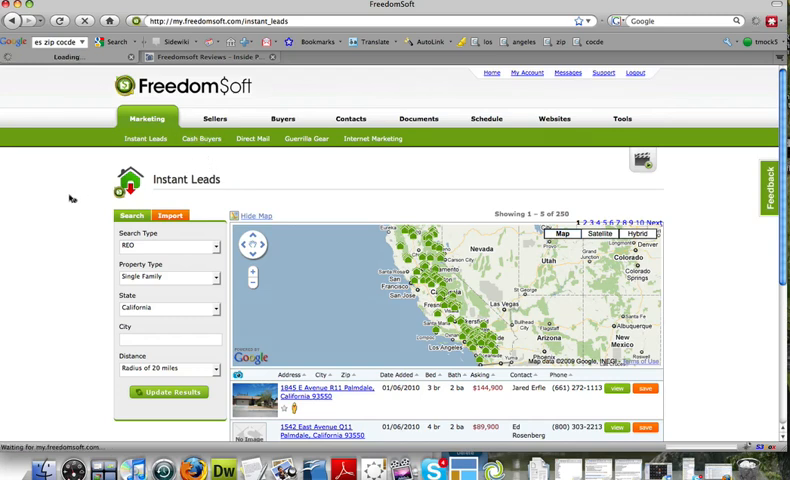
click(201, 138)
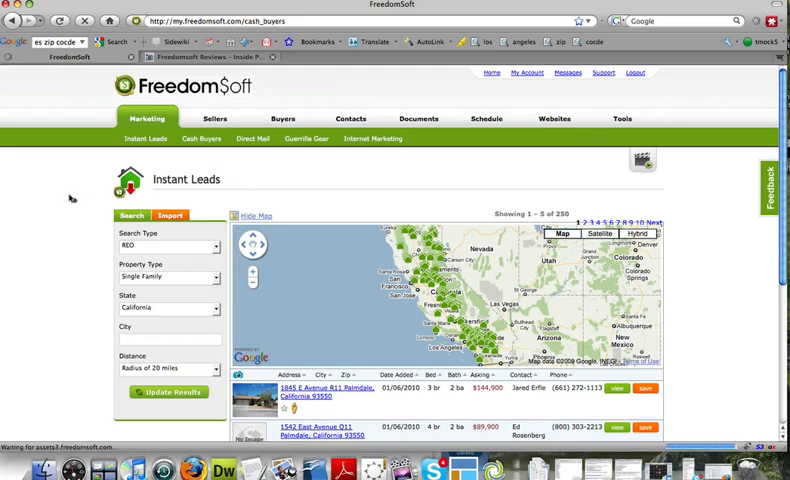
Step: Open the Cash Buyers sub-tab and scroll through its empty search form and map
click(201, 138)
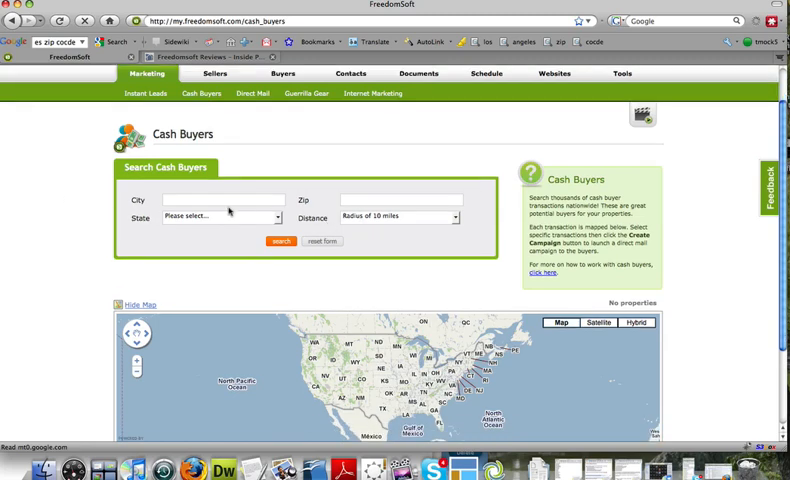
scroll(down, 3)
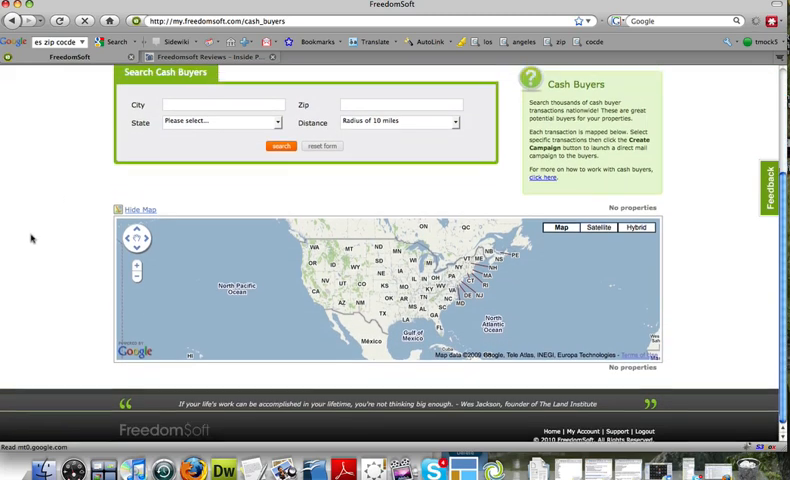
scroll(up, 3)
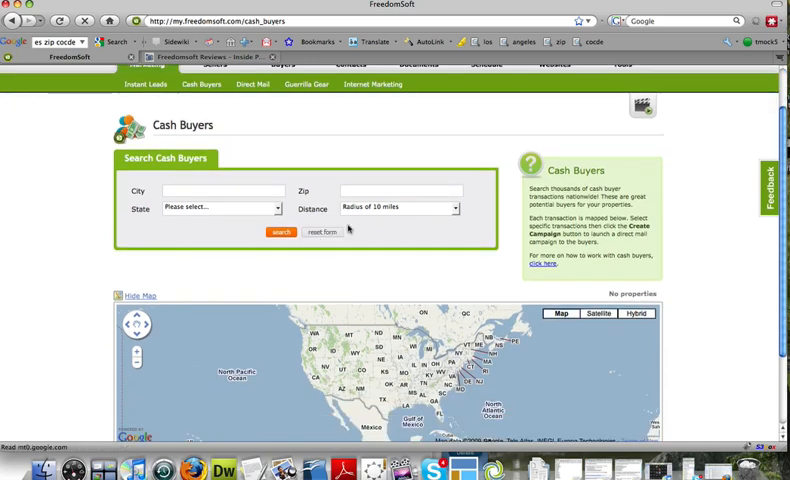
Step: Search cash buyers in California, zip 90002, within a 20-mile radius
click(220, 207)
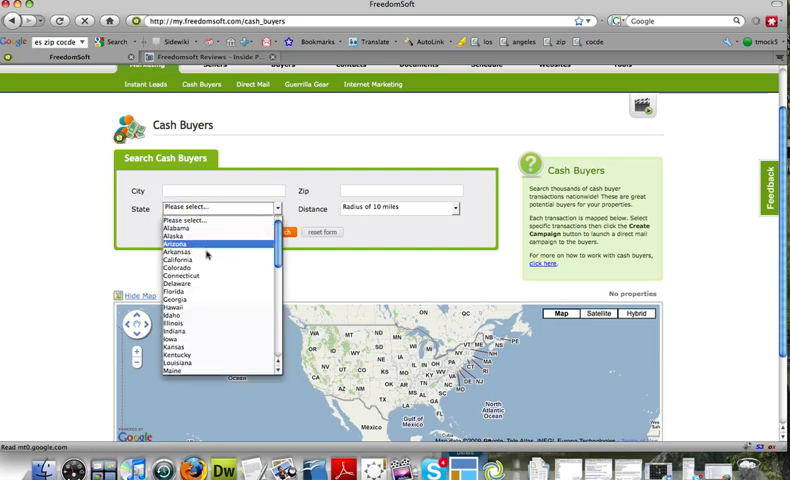
click(176, 256)
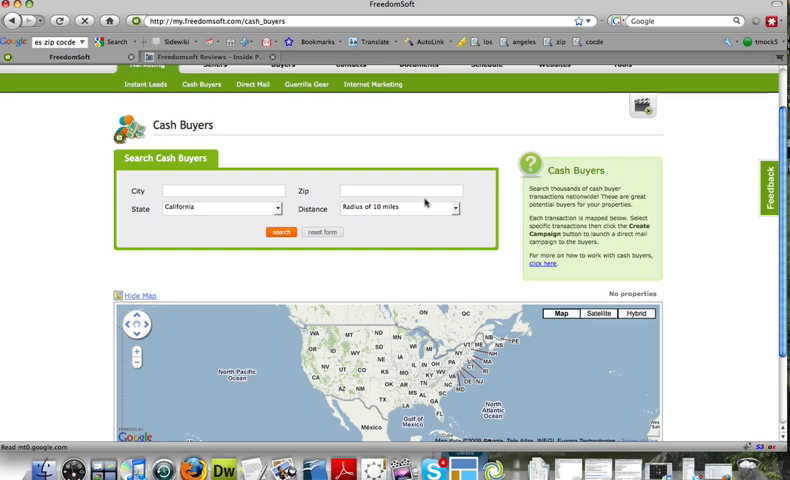
click(396, 208)
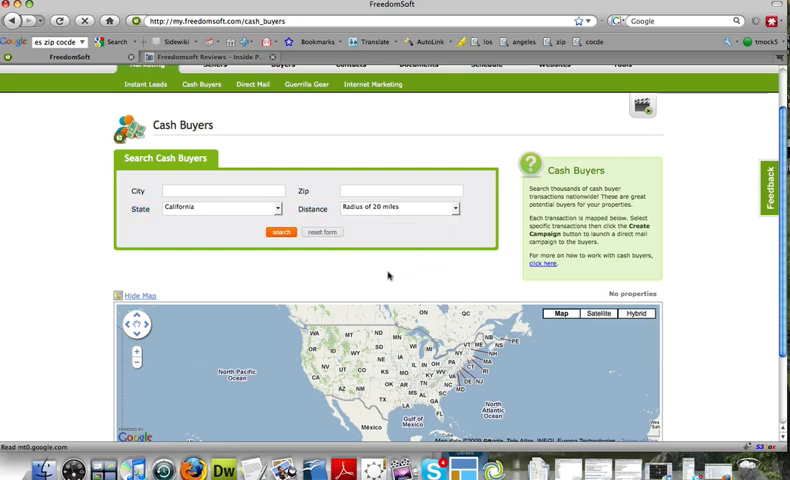
click(282, 232)
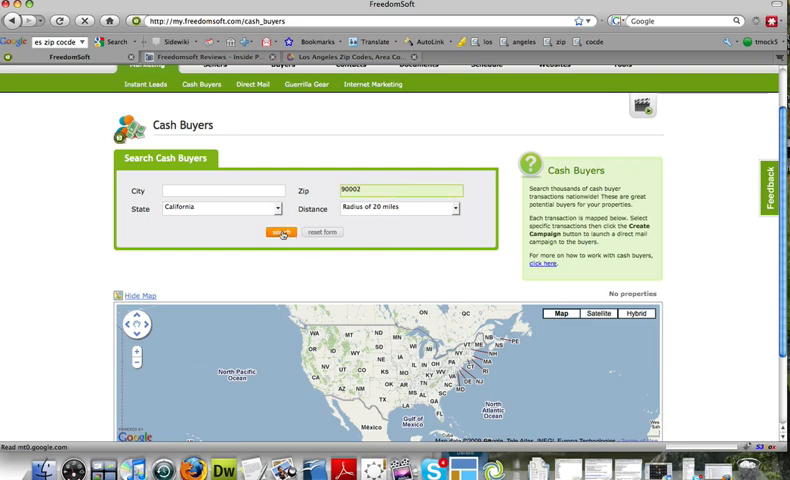
click(281, 232)
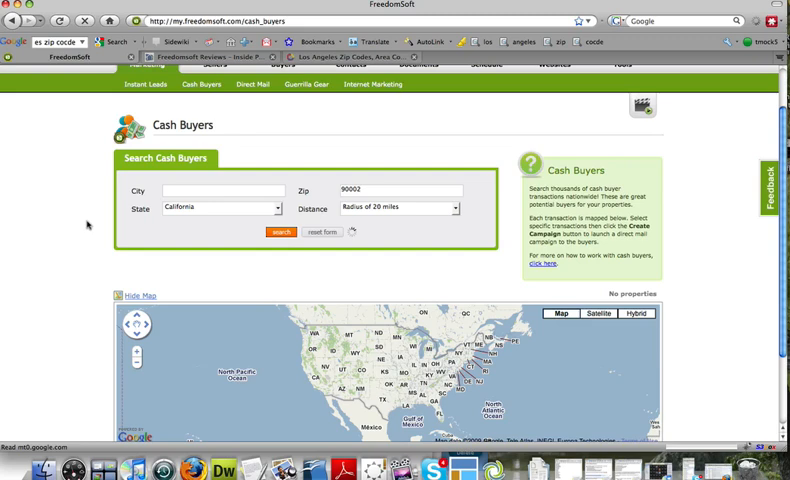
click(281, 231)
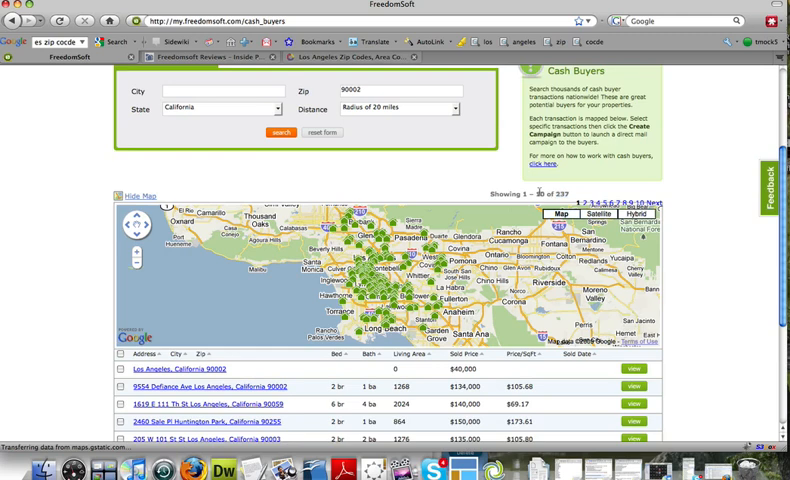
scroll(up, 3)
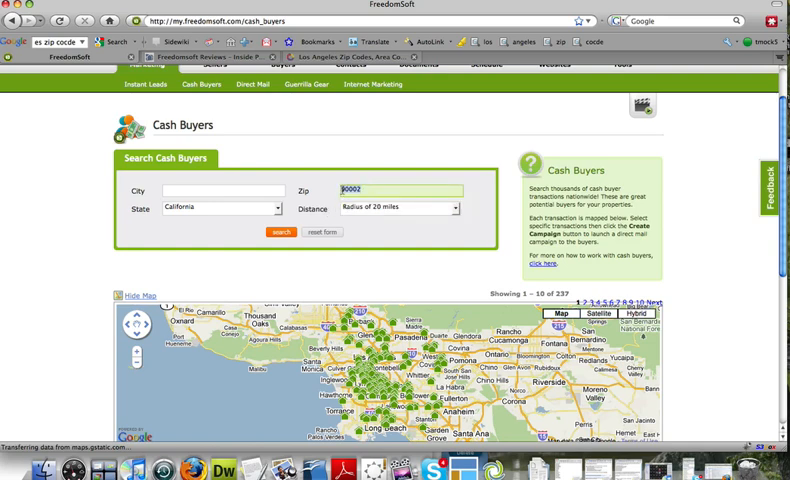
scroll(down, 3)
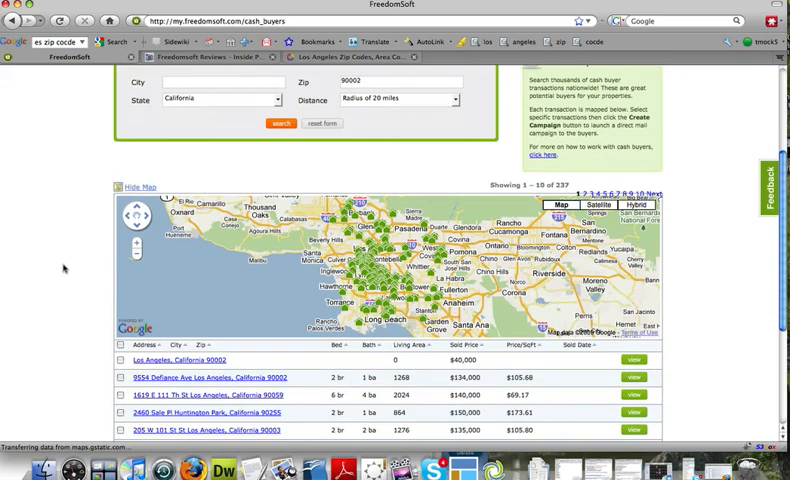
scroll(down, 3)
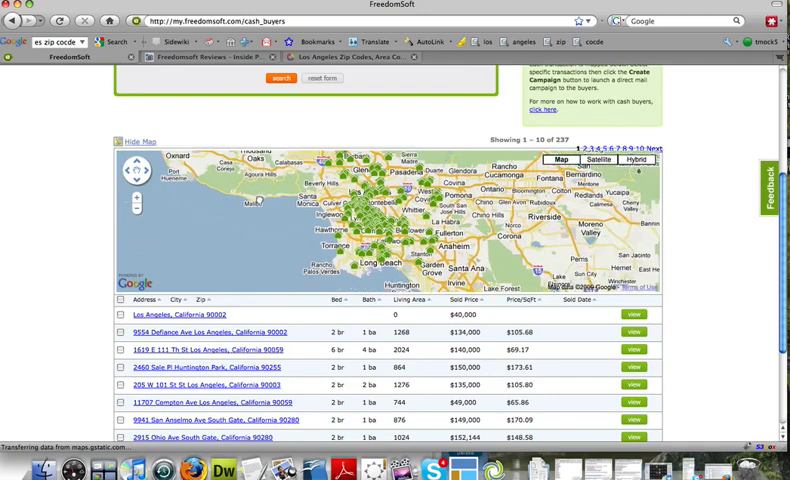
scroll(down, 3)
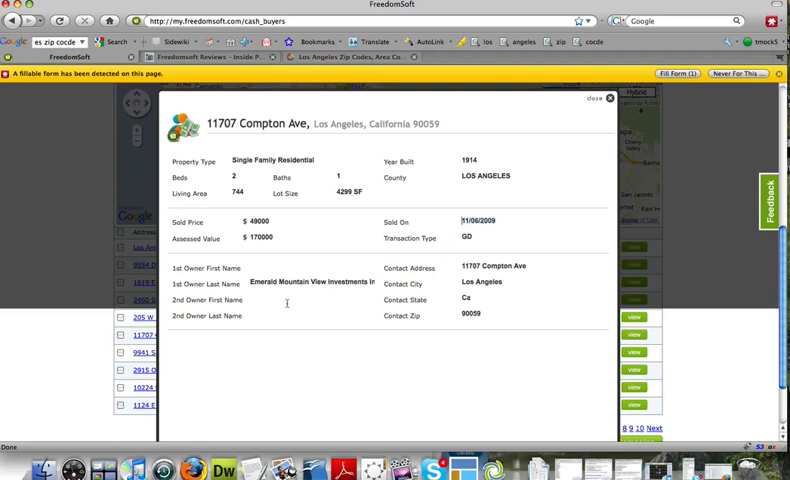
Step: Select the 1st Owner Last Name value and switch to the other browser tab
double_click(300, 282)
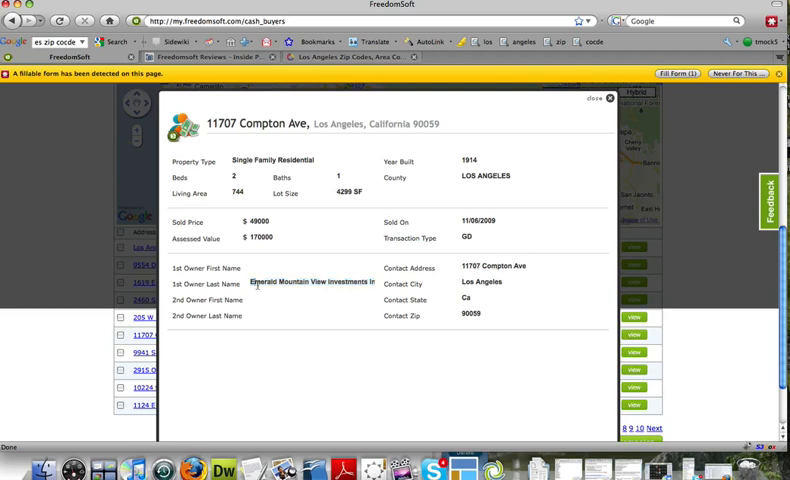
double_click(310, 282)
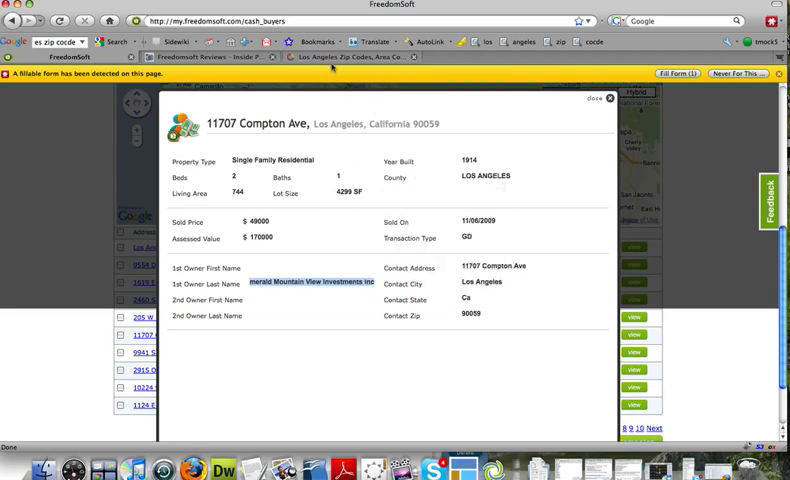
click(360, 57)
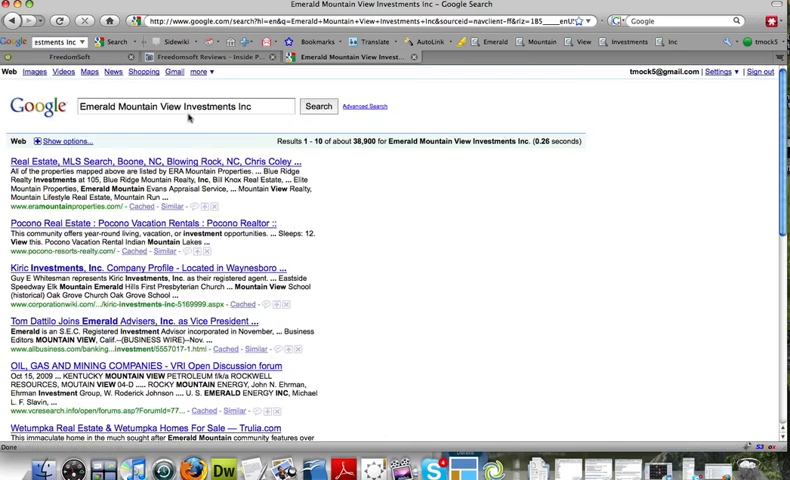
mouse_move(360, 249)
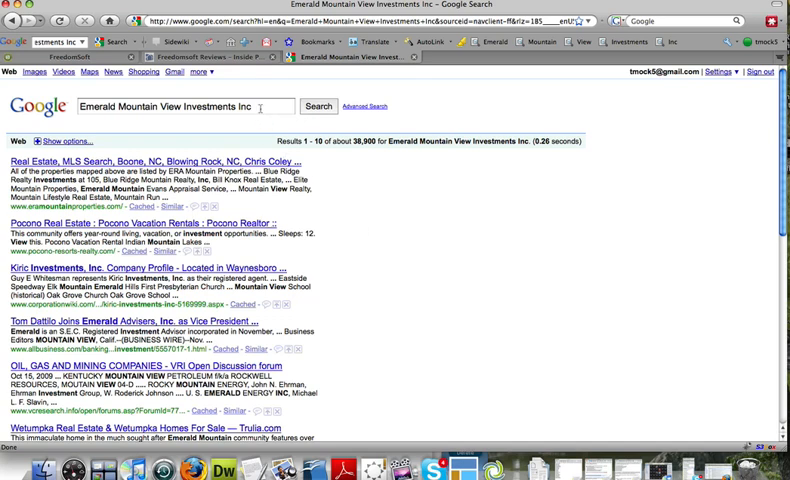
Step: Scroll through the Google results for Emerald Mountain View Investments Inc
scroll(down, 3)
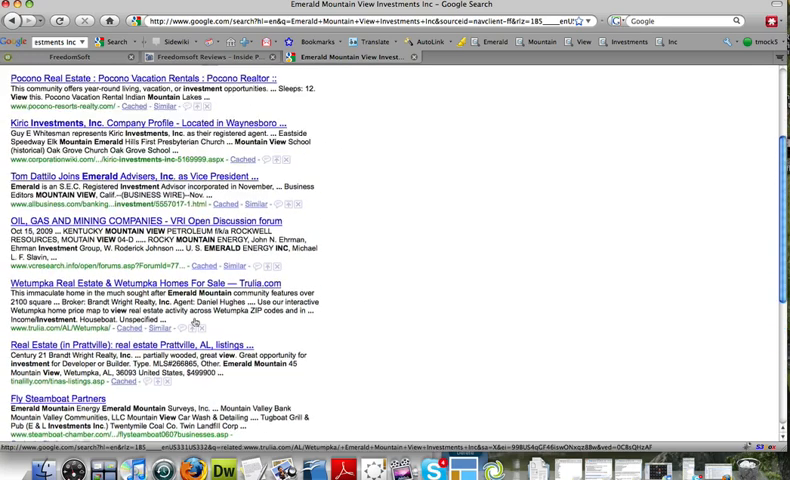
scroll(up, 3)
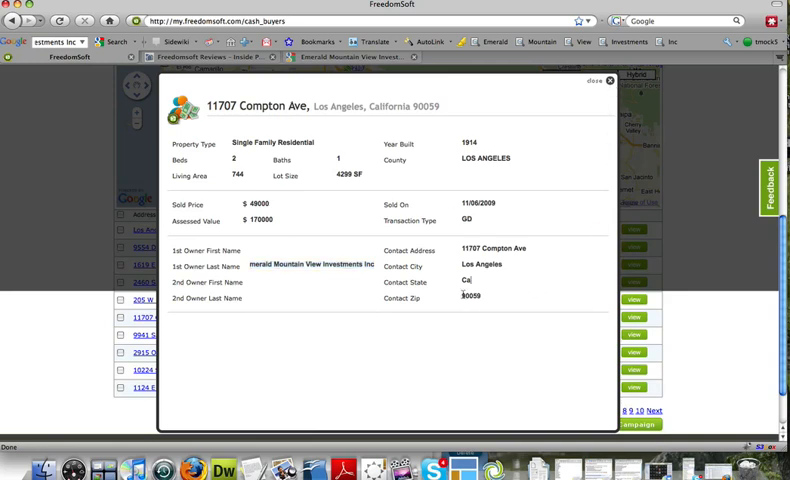
double_click(494, 248)
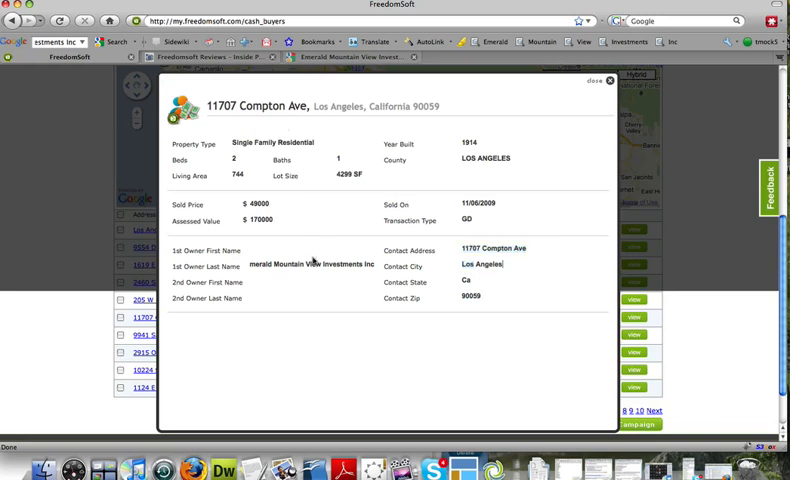
double_click(310, 264)
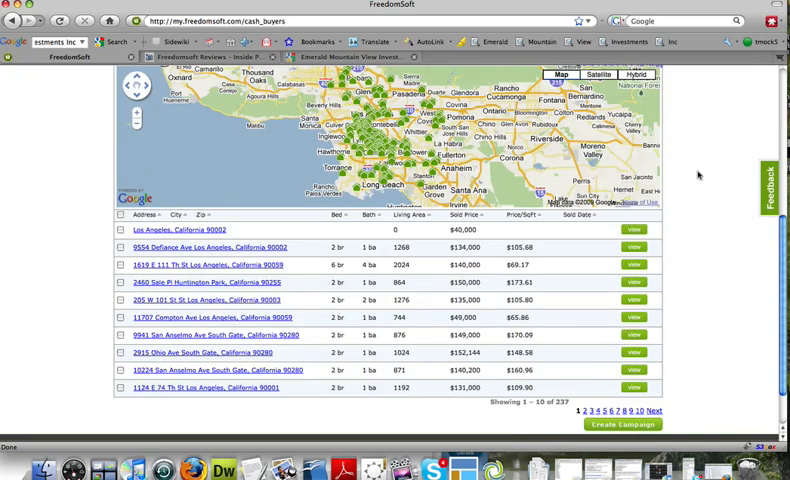
scroll(up, 3)
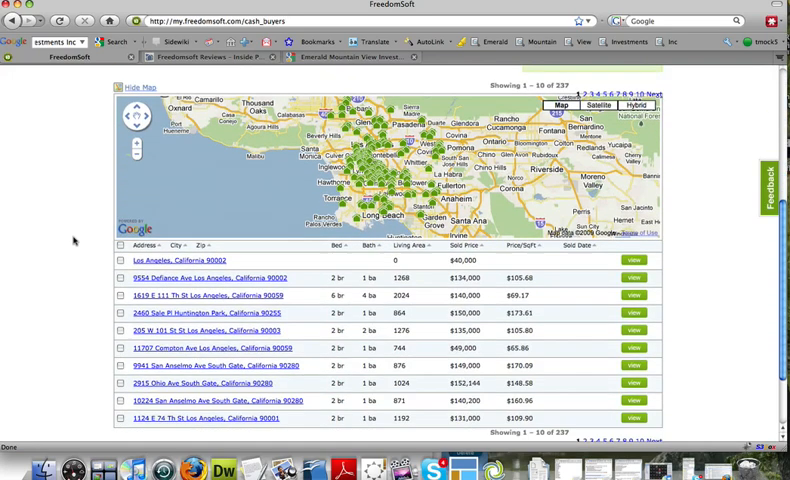
scroll(down, 3)
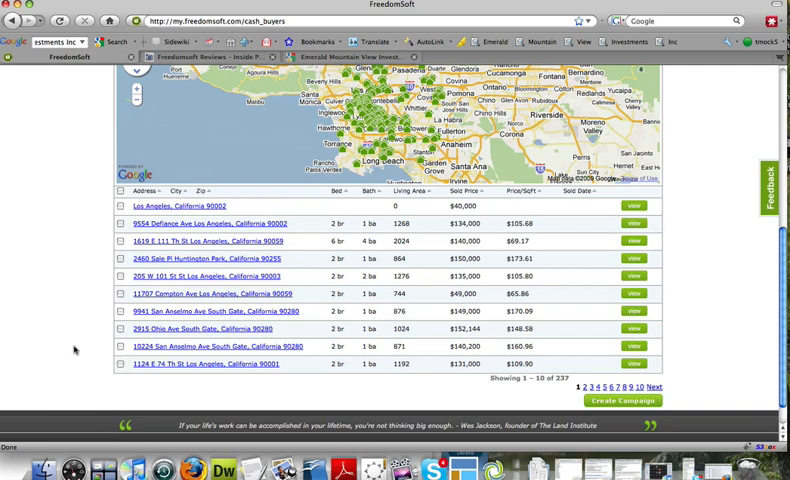
scroll(up, 3)
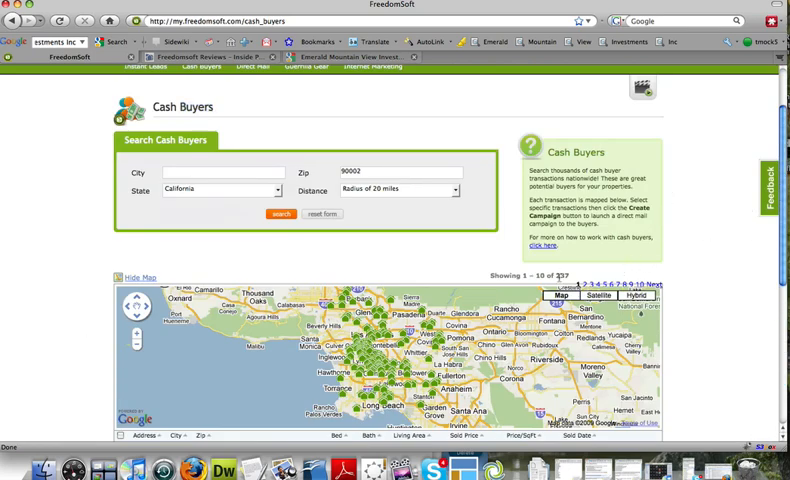
mouse_move(478, 184)
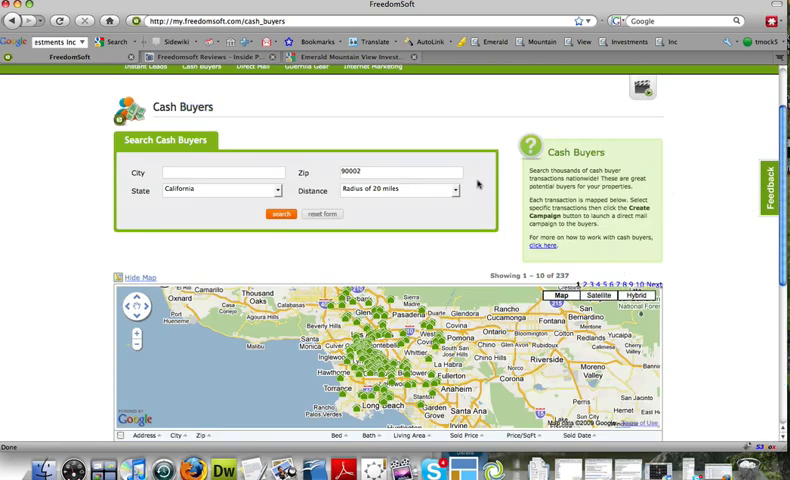
scroll(down, 3)
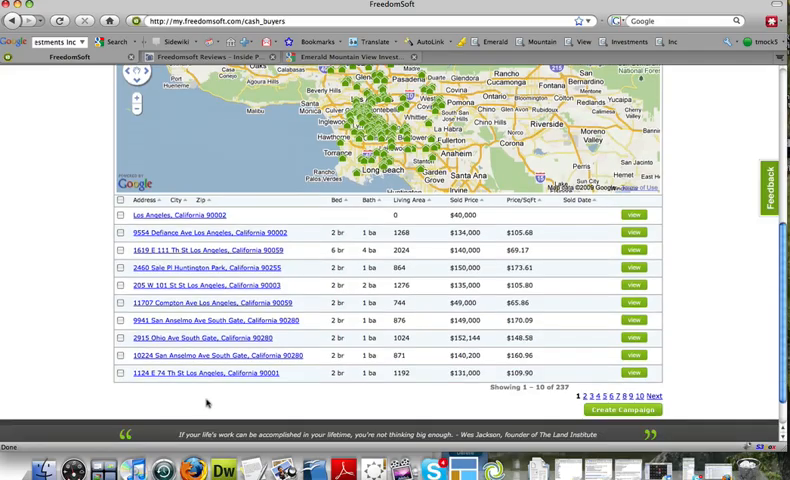